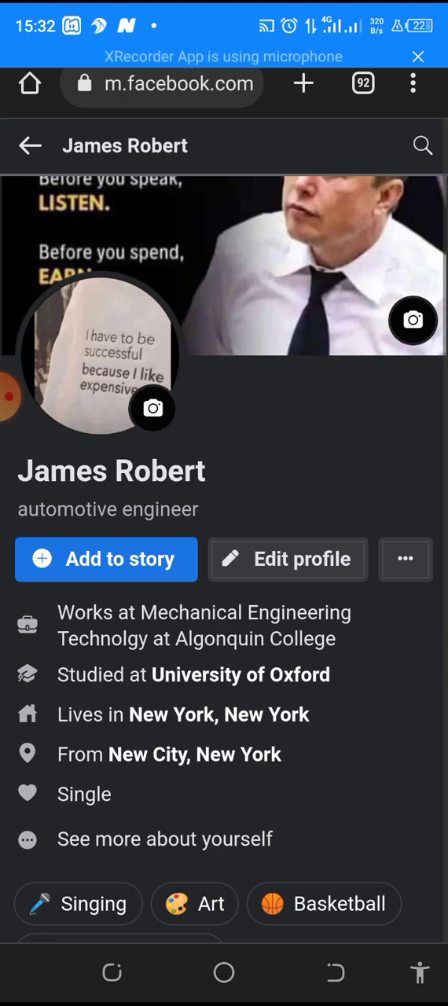
Step: Bring up the profile's more-options menu from the three-dots button beside Edit profile
{"action": "scroll", "scroll_direction": "down", "scroll_amount": 3}
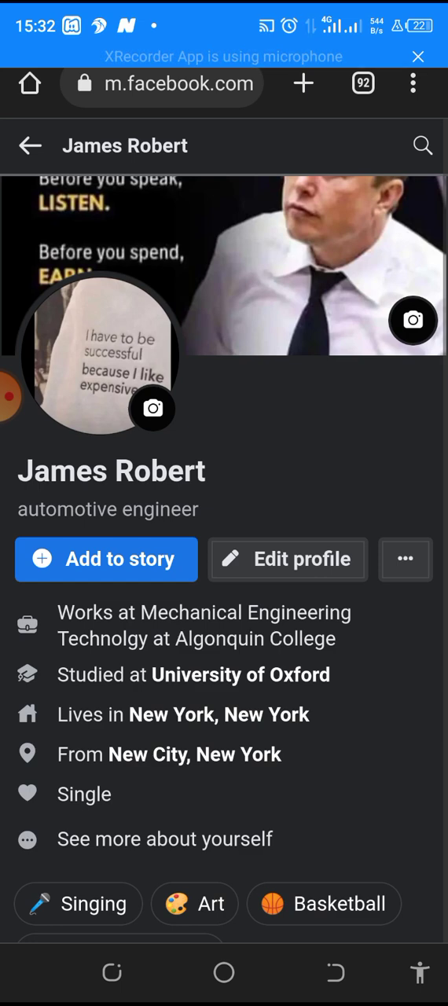
{"action": "left_click", "coordinate": [406, 559]}
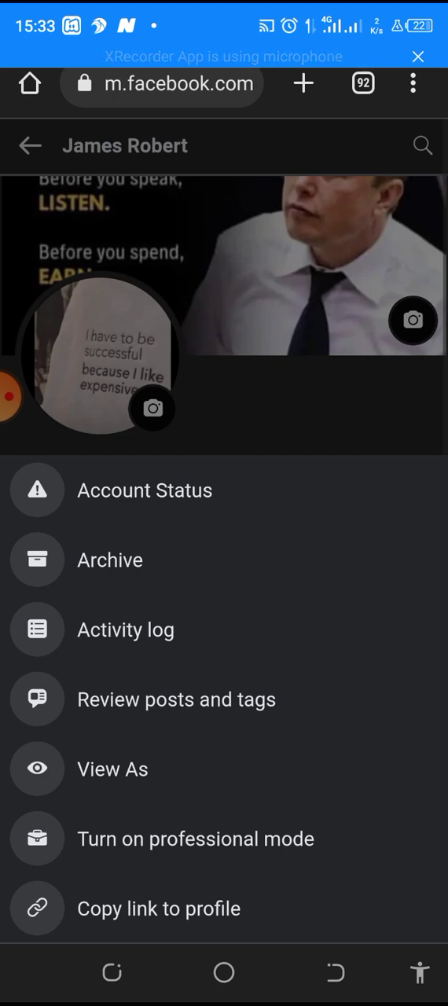
Step: Turn on professional mode for the profile and confirm, reaching the welcome message
{"action": "left_click", "coordinate": [197, 839]}
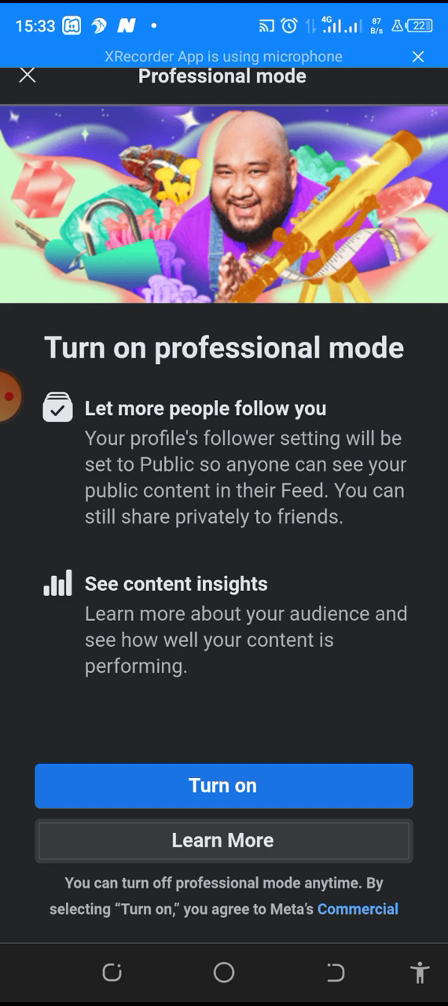
{"action": "left_click", "coordinate": [223, 786]}
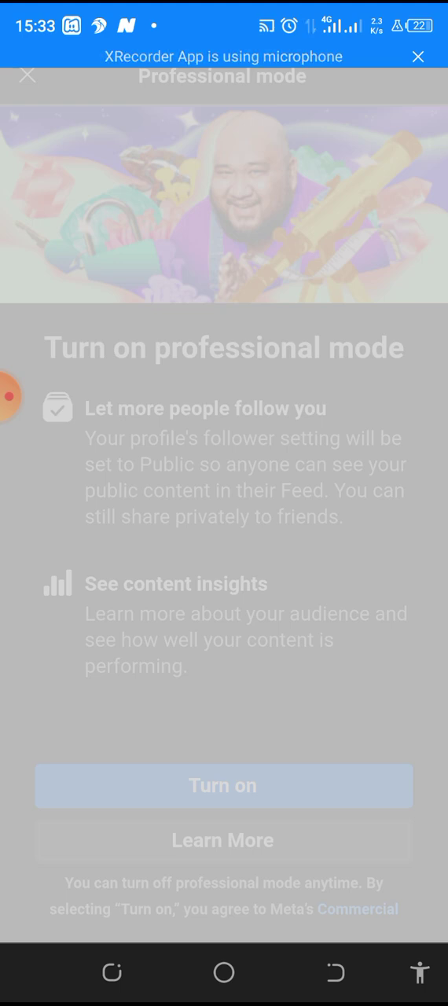
{"action": "left_click", "coordinate": [223, 786]}
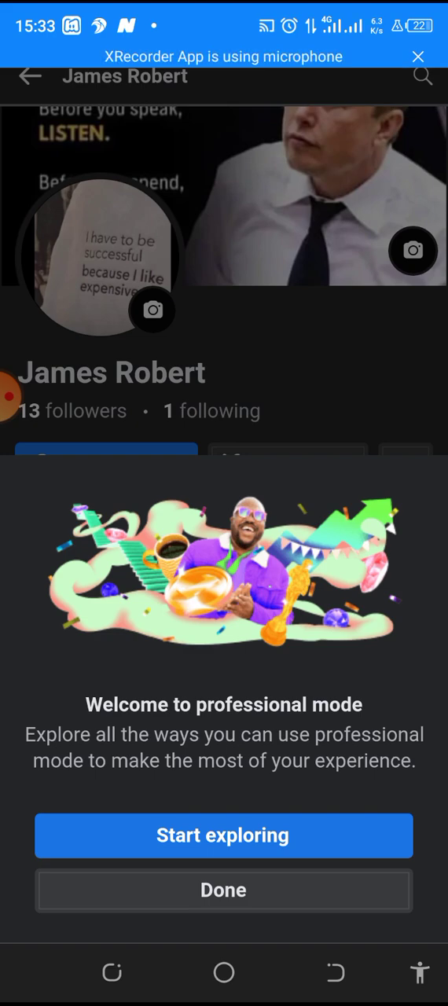
Step: Explore the professional mode guide and go to the professional dashboard showing 13 followers
{"action": "left_click", "coordinate": [223, 836]}
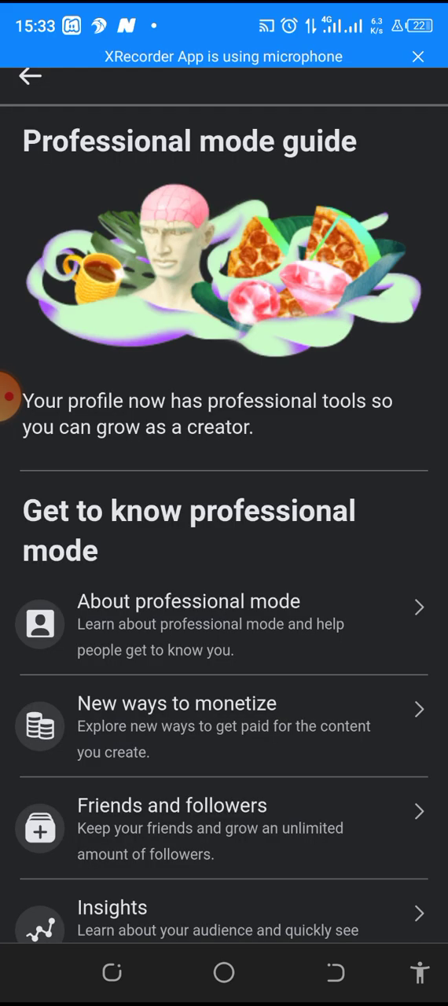
{"action": "scroll", "scroll_direction": "down", "scroll_amount": 3}
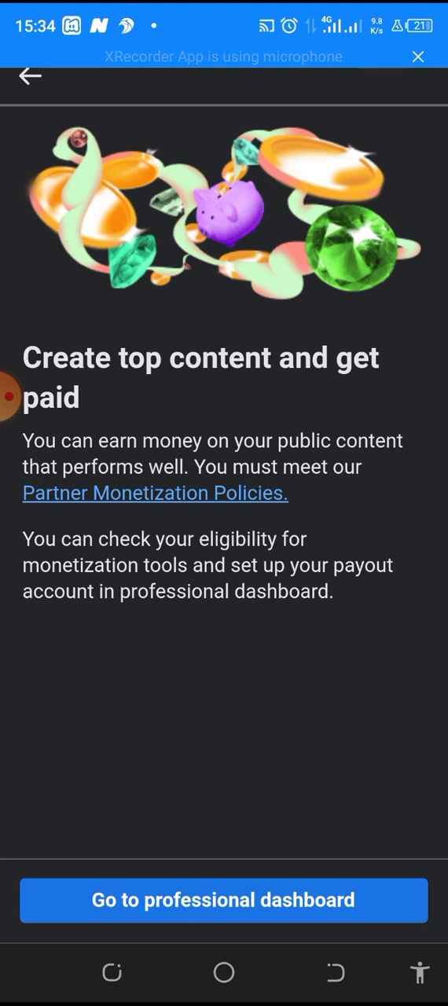
{"action": "left_click", "coordinate": [223, 899]}
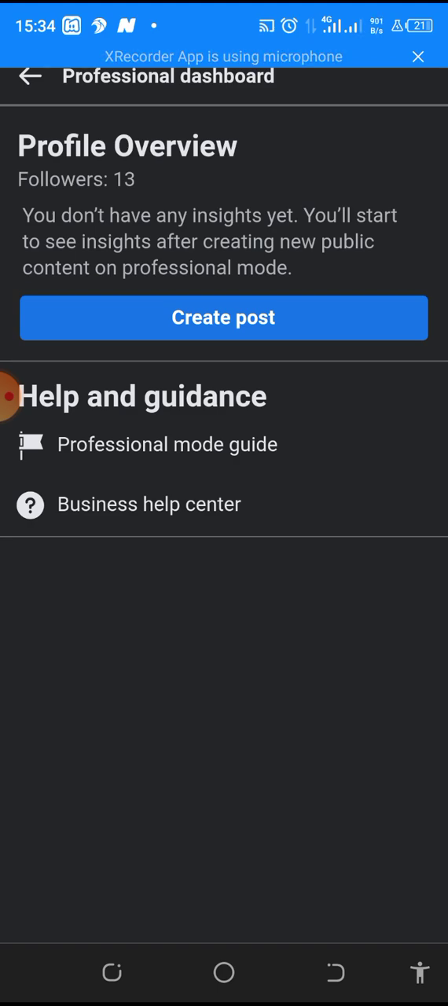
Step: Start a new post with the 0:30 video attached, dismissing the 'File Upload Failed' message
{"action": "left_click", "coordinate": [223, 318]}
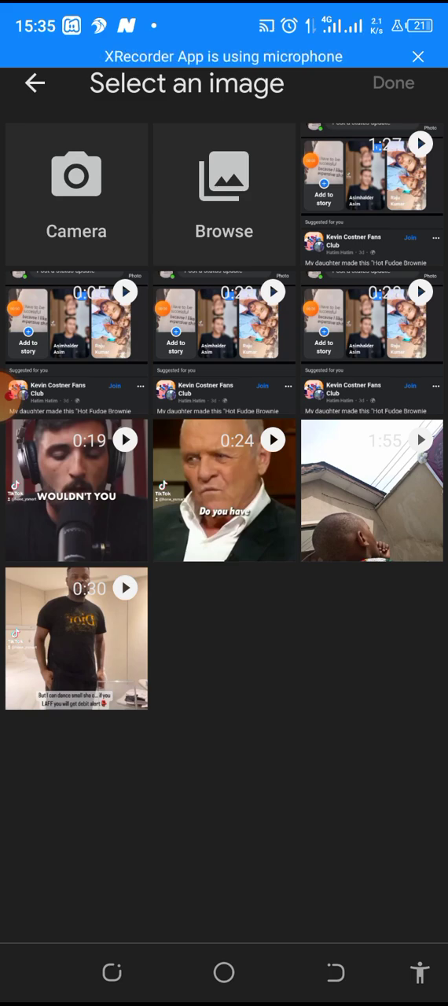
{"action": "left_click", "coordinate": [75, 637]}
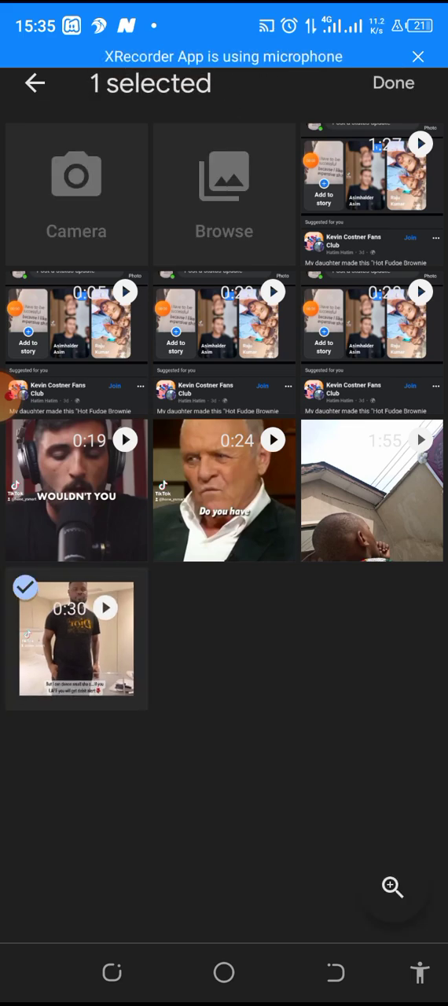
{"action": "left_click", "coordinate": [399, 82]}
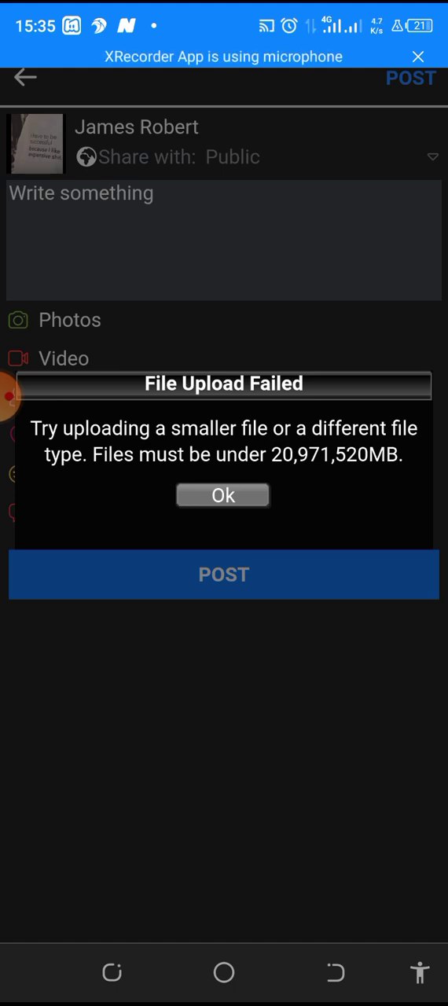
{"action": "left_click", "coordinate": [223, 495]}
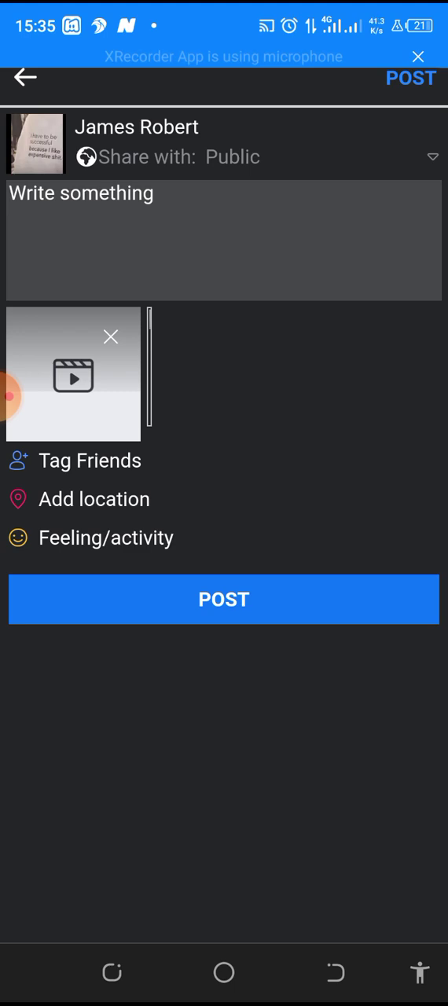
Step: Caption the video post '#reel', publish it so it uploads, then go back
{"action": "left_click", "coordinate": [223, 249]}
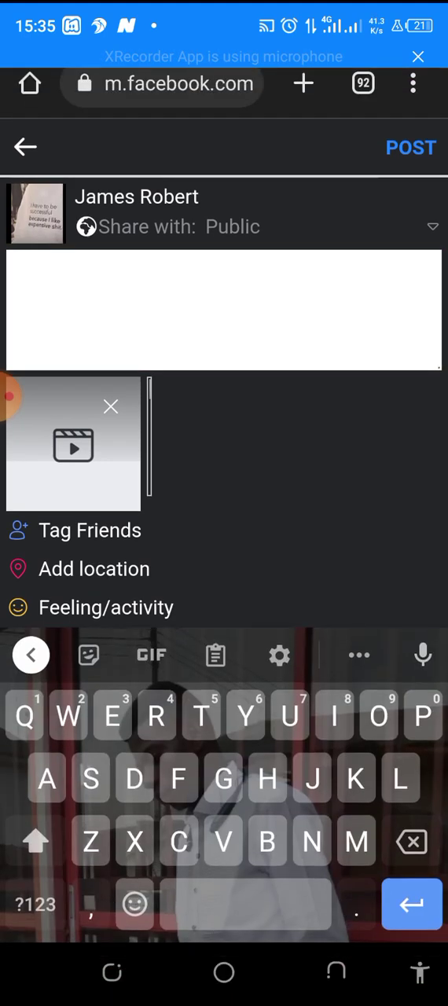
{"action": "type", "text": "#"}
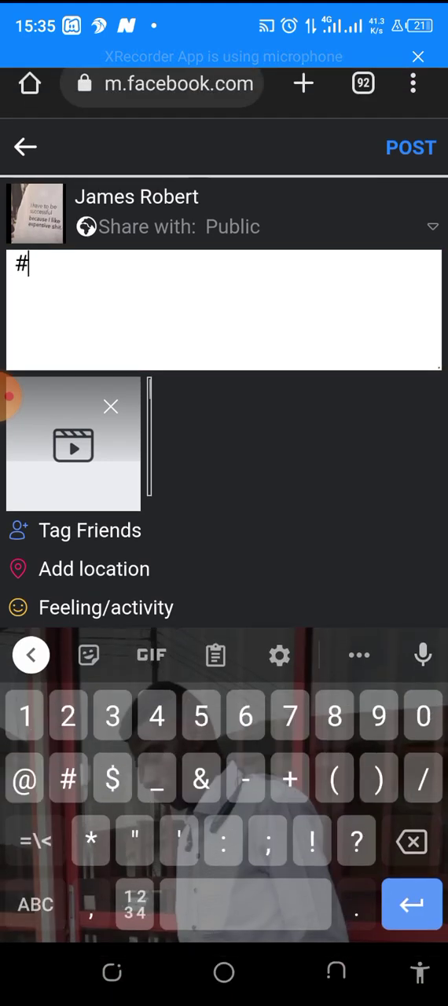
{"action": "left_click", "coordinate": [33, 904]}
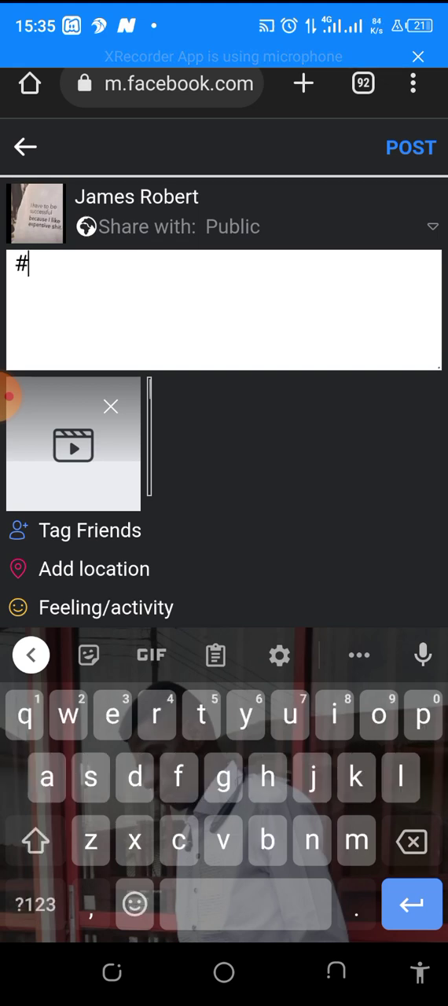
{"action": "type", "text": "re"}
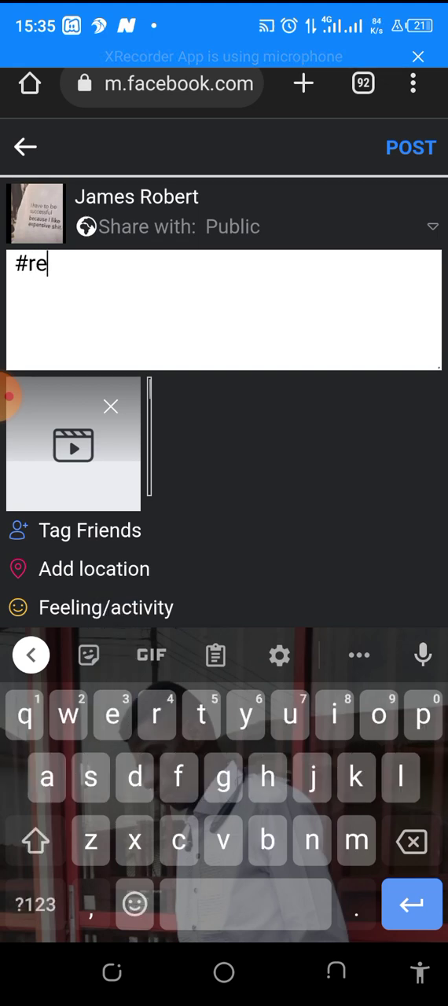
{"action": "type", "text": "el"}
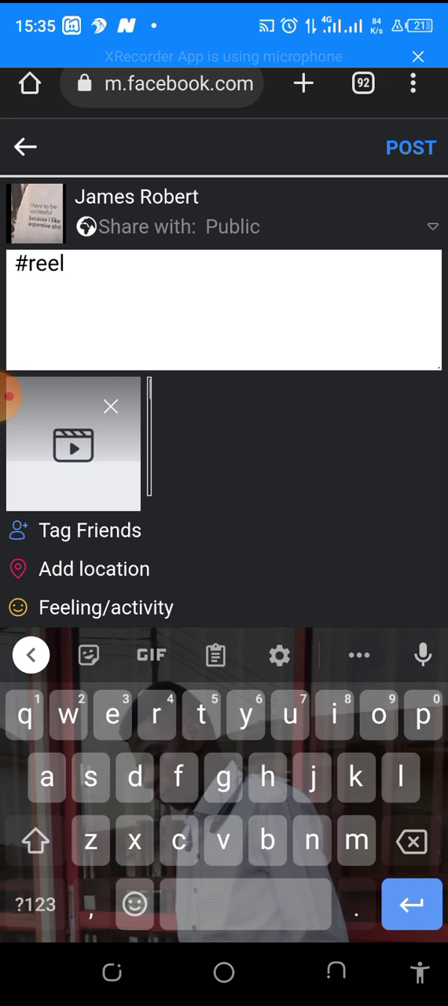
{"action": "left_click", "coordinate": [413, 148]}
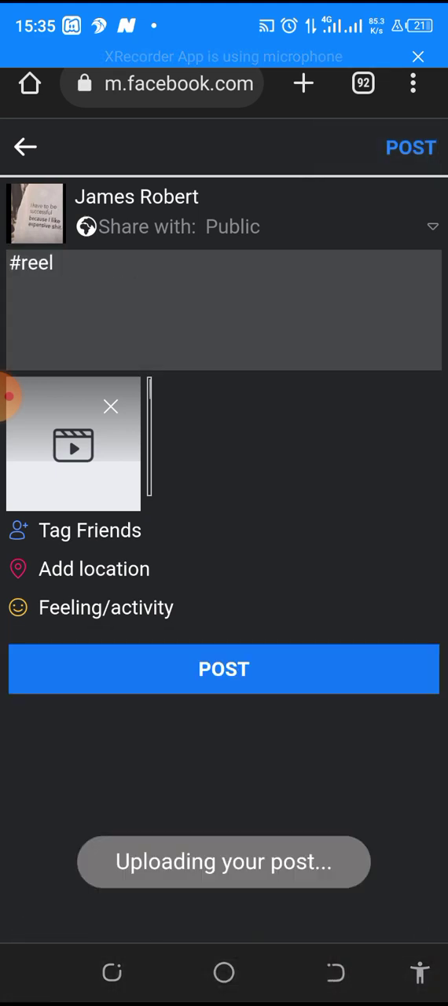
{"action": "left_click", "coordinate": [223, 670]}
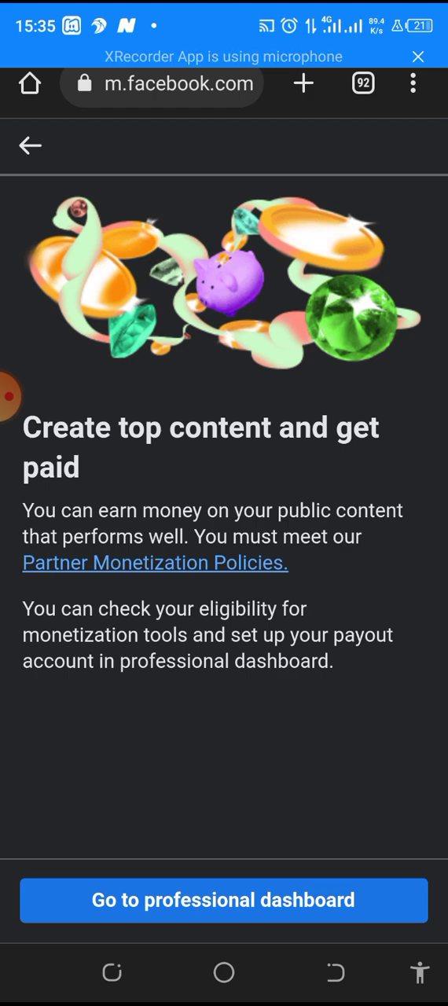
{"action": "left_click", "coordinate": [223, 899]}
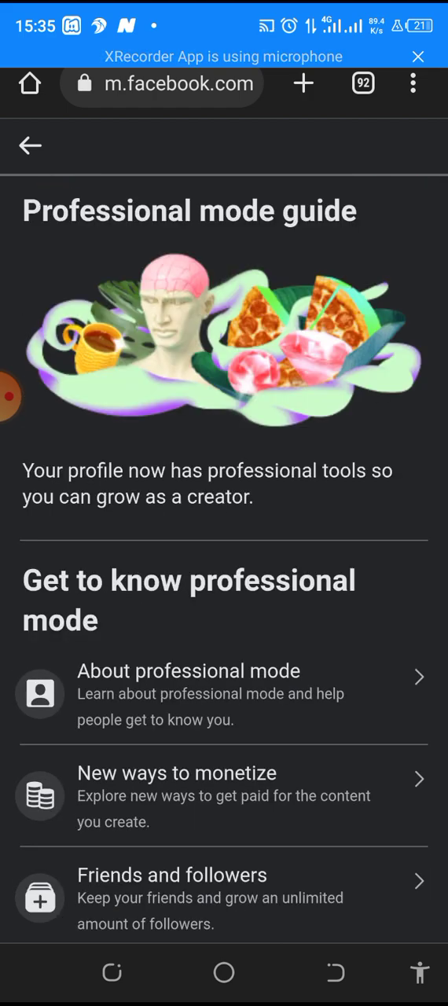
{"action": "left_click", "coordinate": [32, 147]}
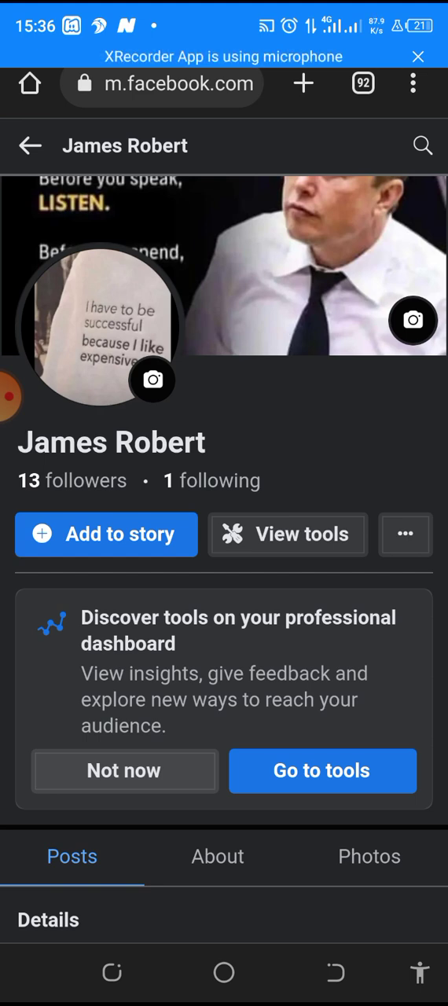
{"action": "left_click", "coordinate": [324, 770]}
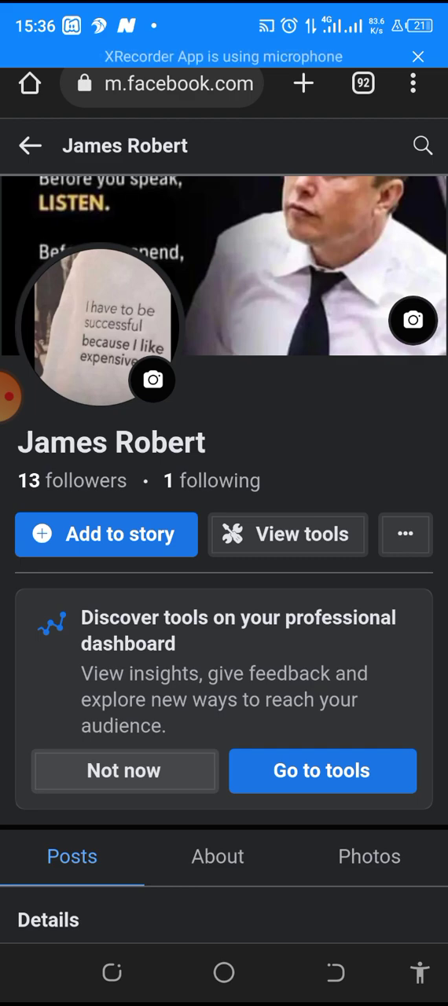
{"action": "scroll", "scroll_direction": "down", "scroll_amount": 3}
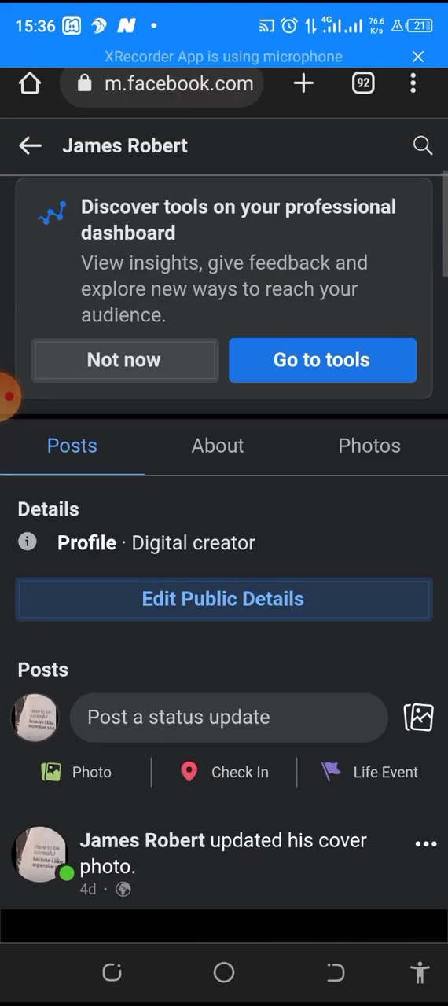
{"action": "scroll", "scroll_direction": "down", "scroll_amount": 3}
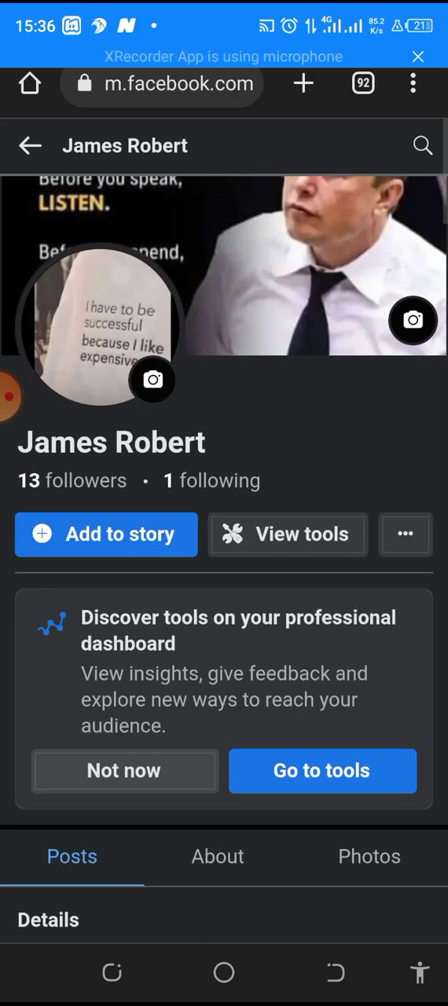